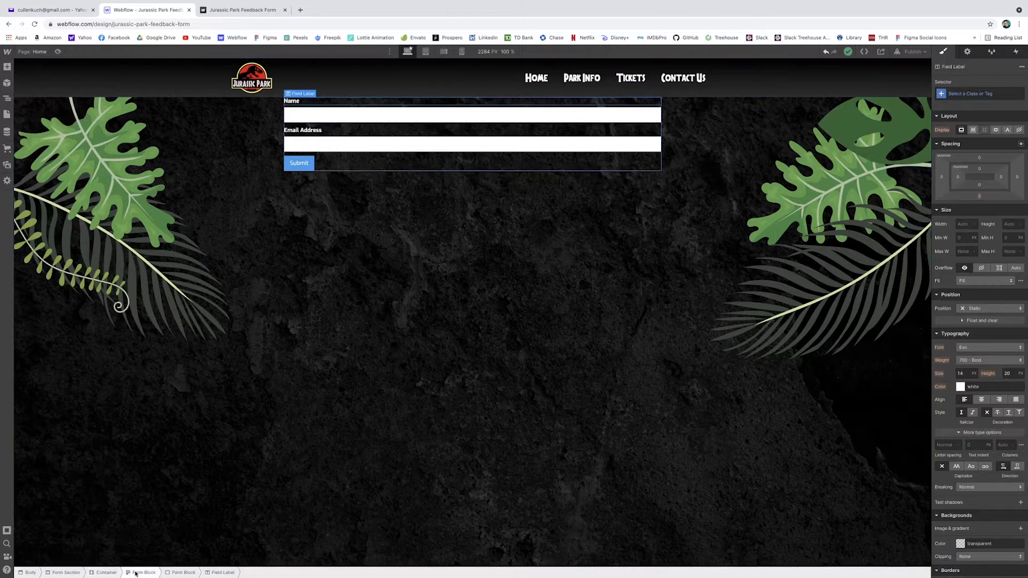
# Step: Add a Div Block to the form and name its class 'Form Heading Div'
pyautogui.click(8, 66)
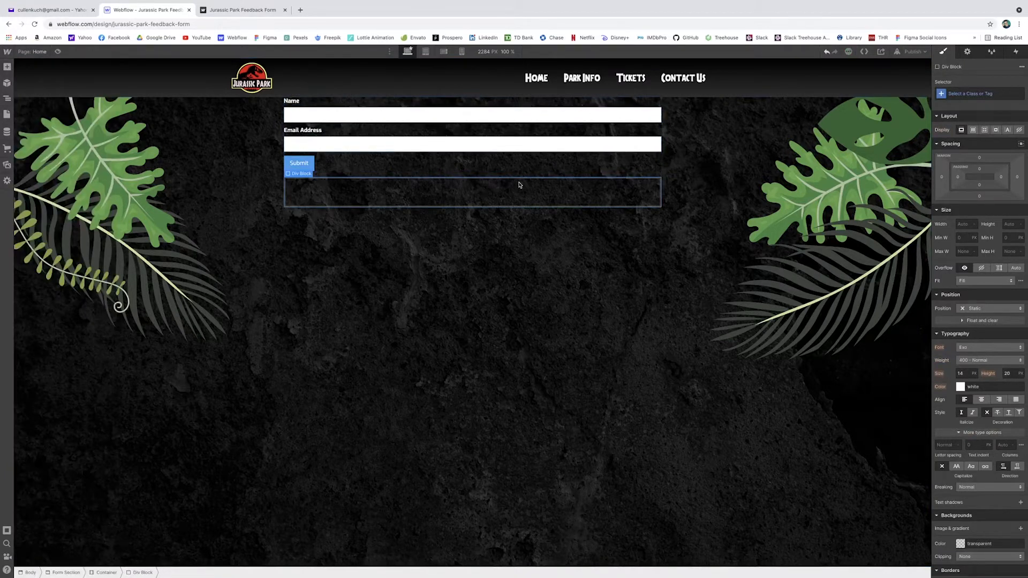
pyautogui.click(976, 93)
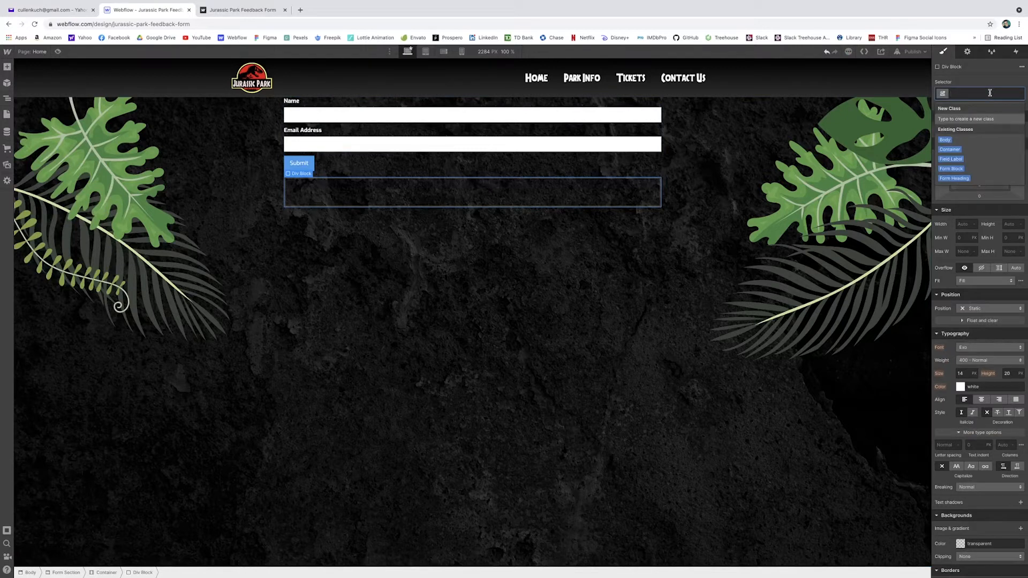
pyautogui.write('for')
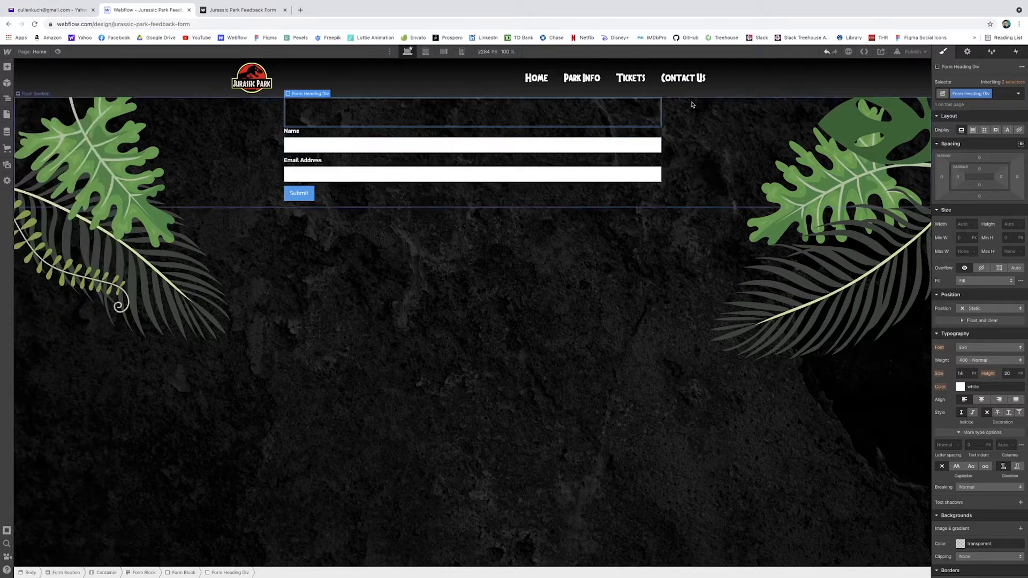
# Step: Place an H1 heading inside Form Heading Div and begin assigning it a class
pyautogui.click(8, 67)
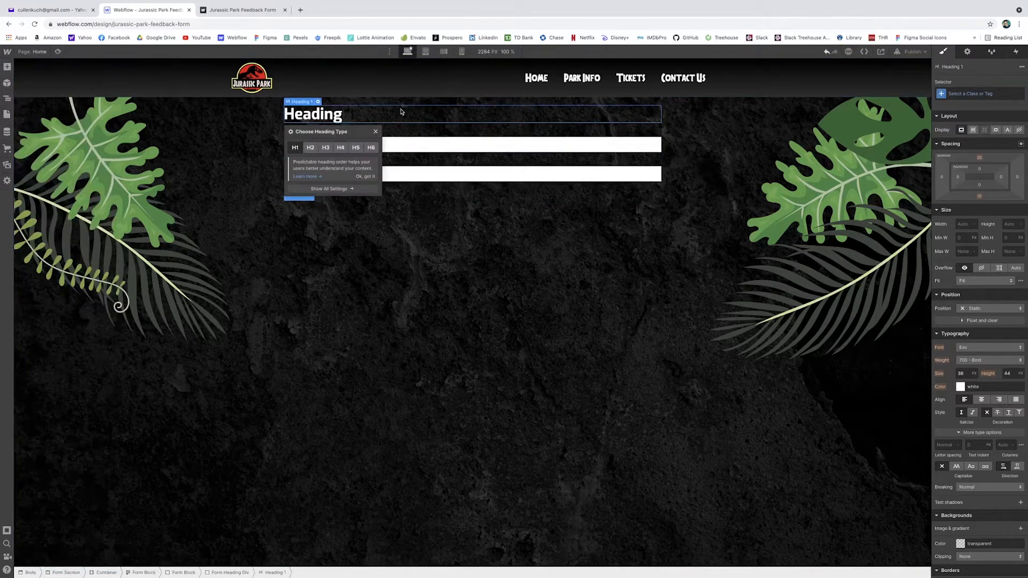
pyautogui.click(976, 93)
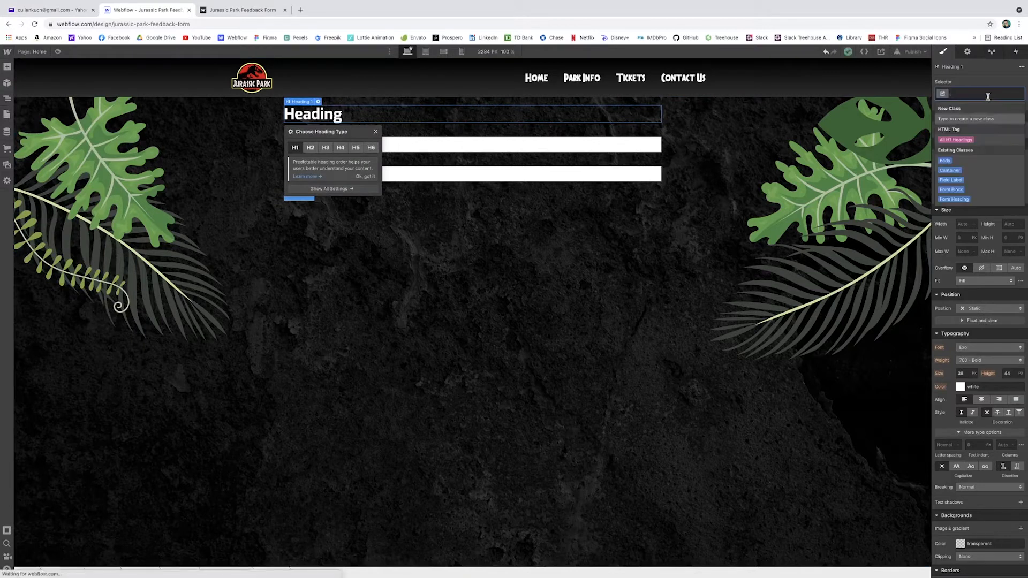
pyautogui.write('For')
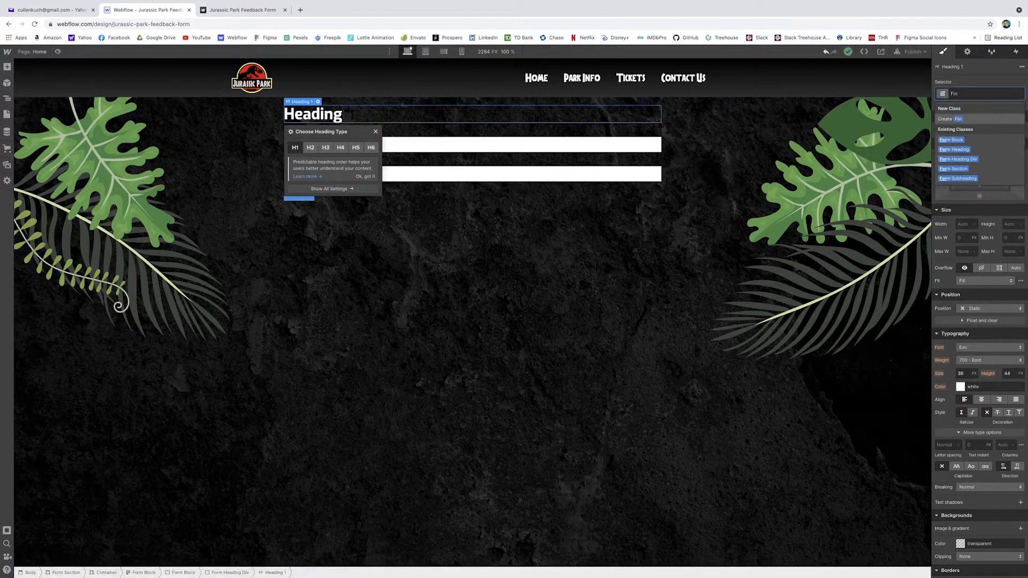